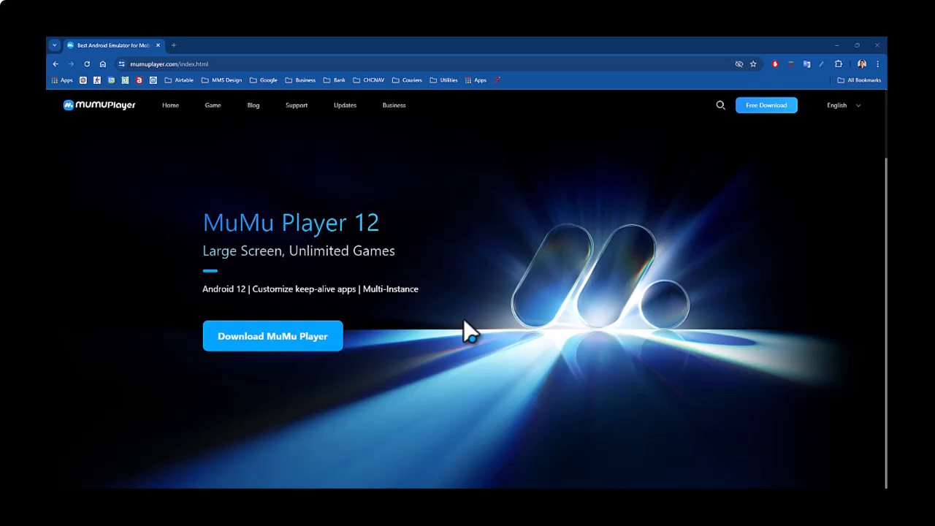
pyautogui.moveTo(449, 319)
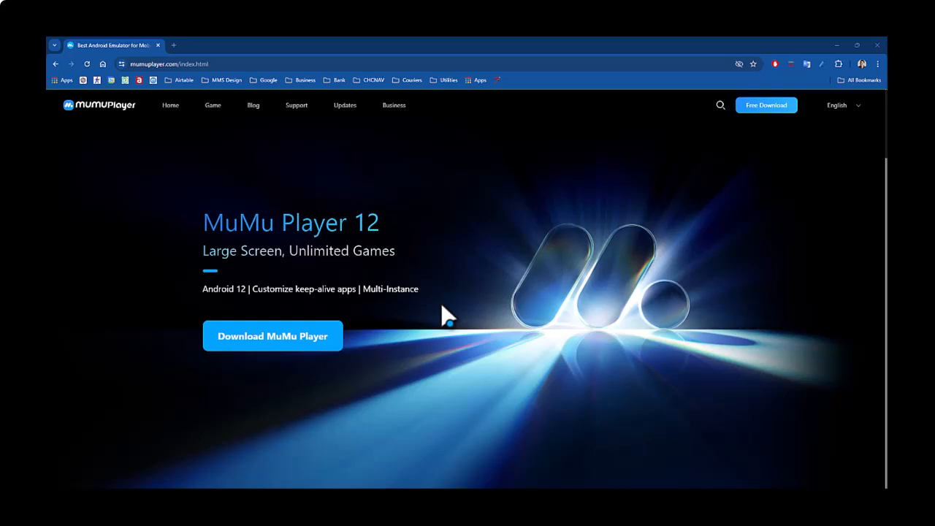
pyautogui.moveTo(307, 204)
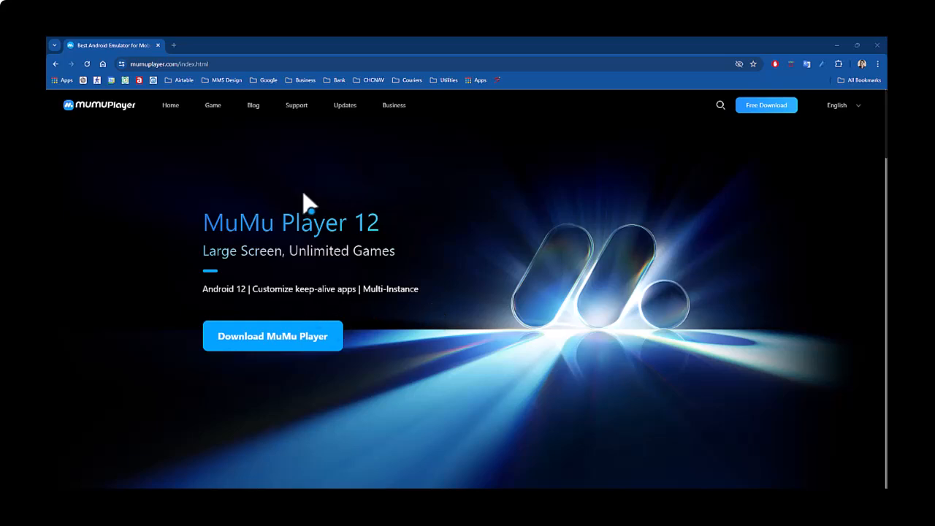
pyautogui.moveTo(289, 247)
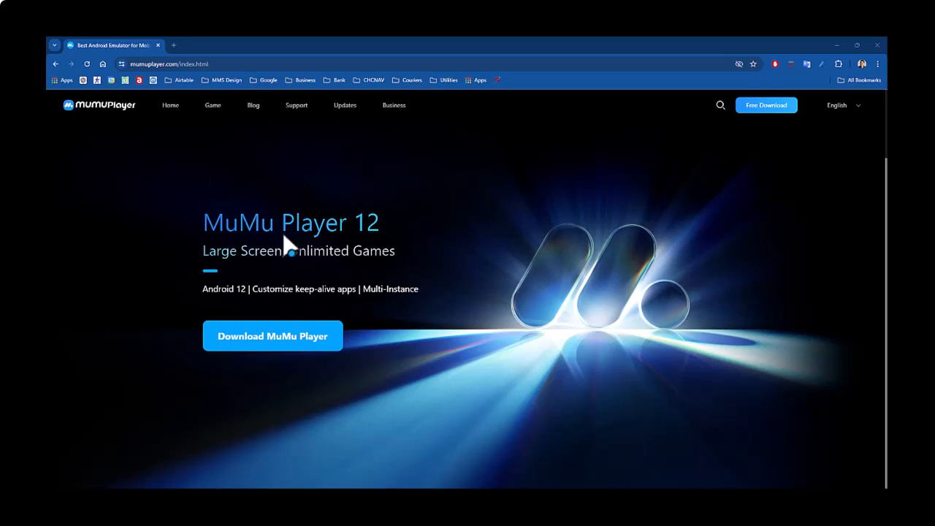
pyautogui.moveTo(286, 248)
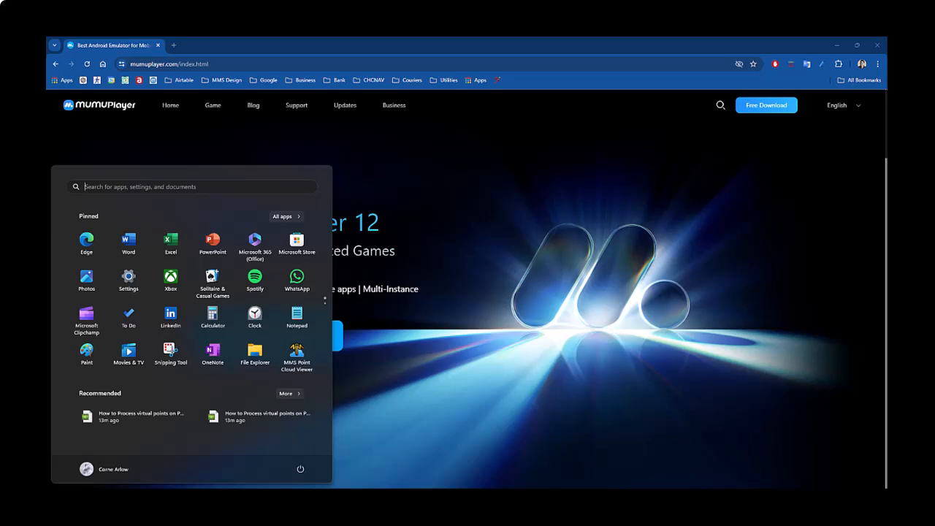
# Launch MuMu Player 12 from the Start menu search 'mumu' and browse the OneDrive folder
pyautogui.write('mumu')
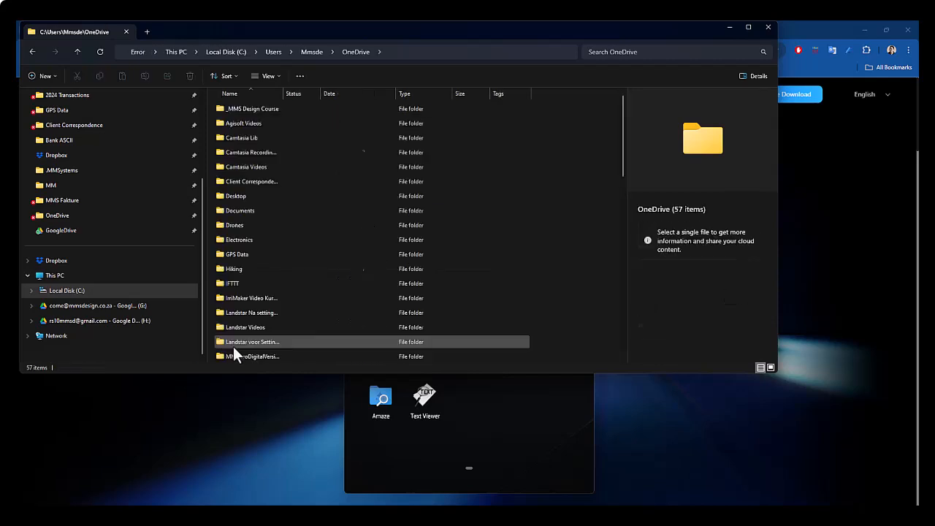
pyautogui.moveTo(262, 313)
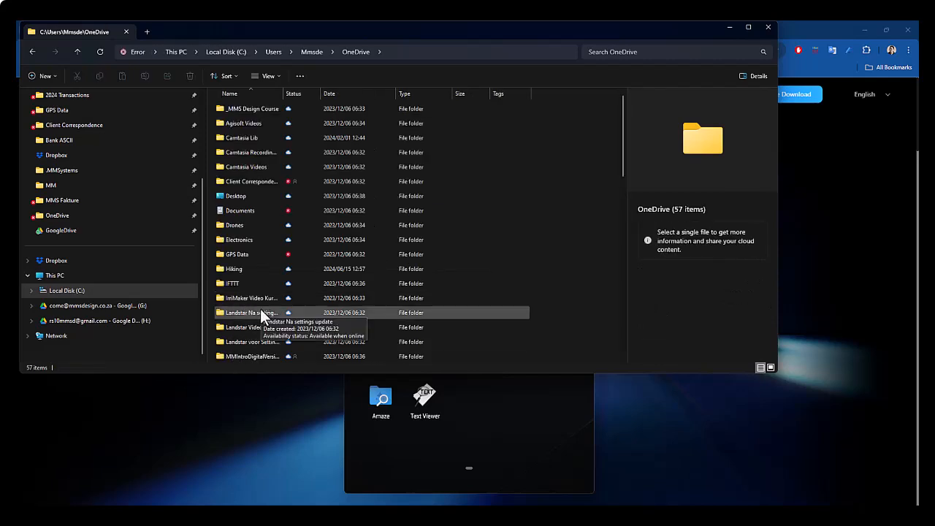
pyautogui.scroll(-3)
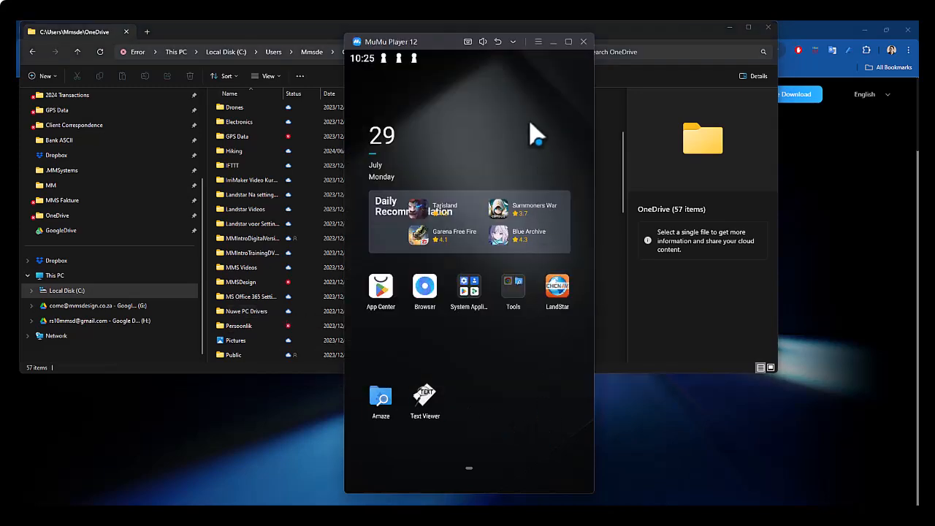
# Show the emulator's File transfer settings with the computer and Android shared folder paths
pyautogui.click(513, 41)
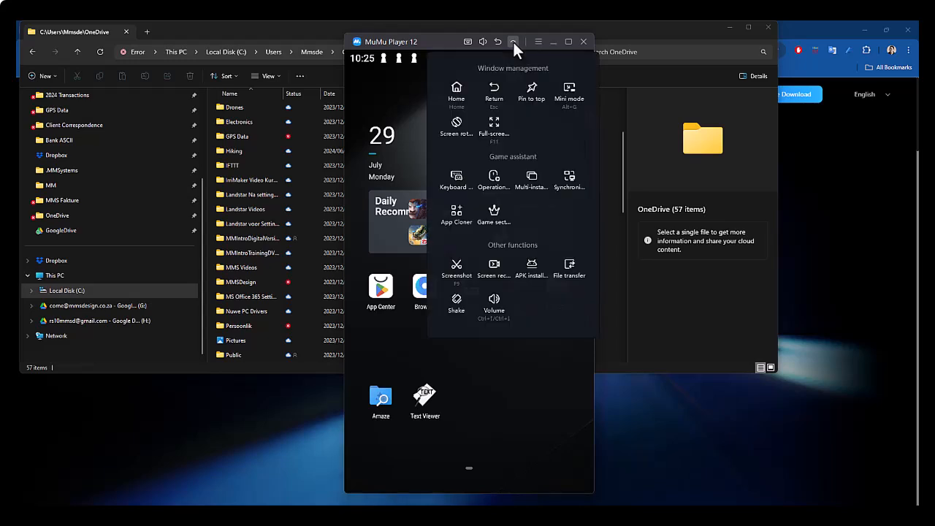
pyautogui.click(570, 266)
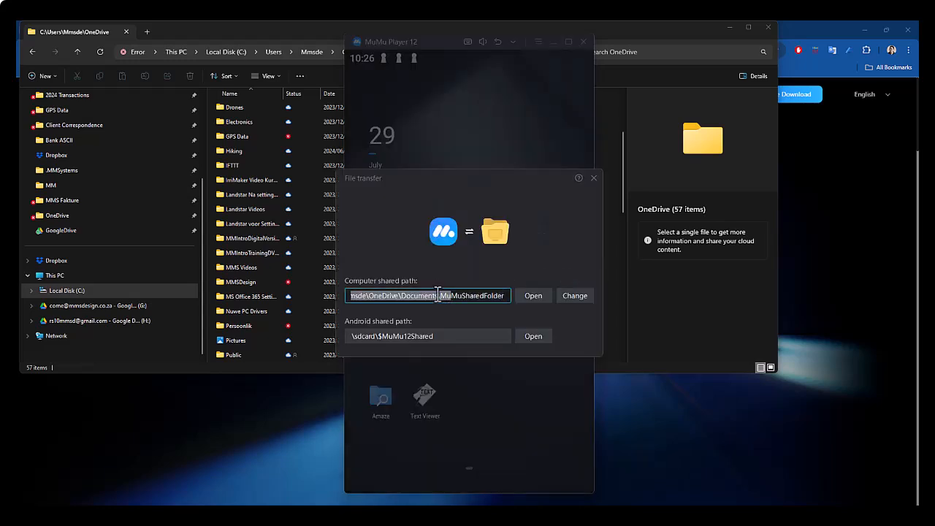
pyautogui.click(428, 336)
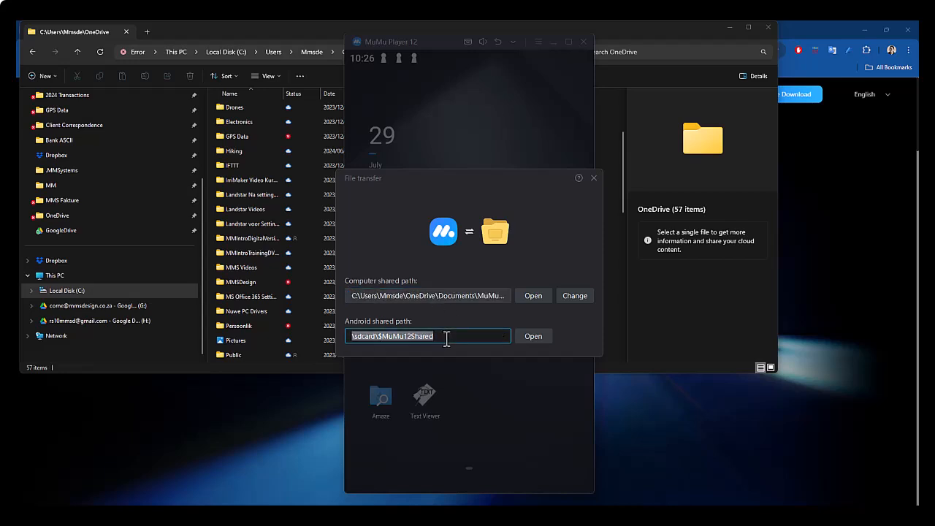
pyautogui.click(353, 336)
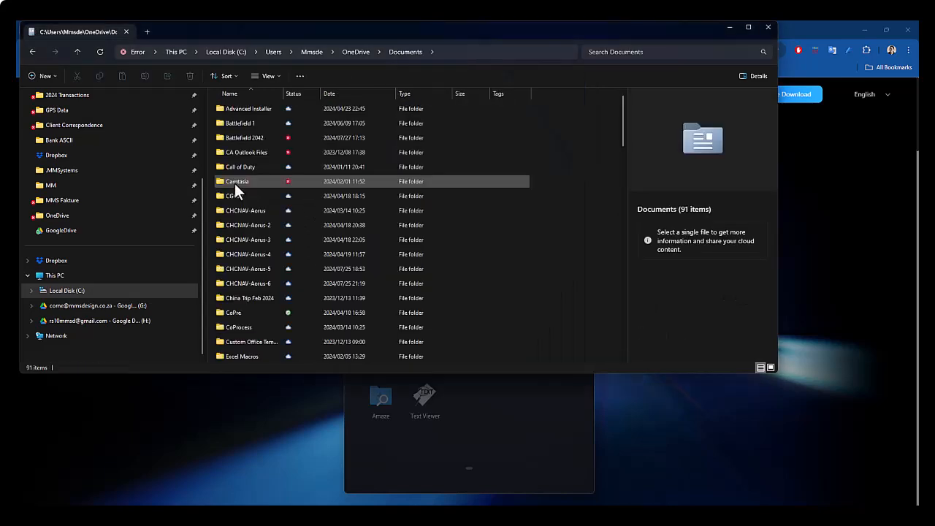
# Open MuMuSharedFolder in OneDrive Documents to list its 12 items including Camera, Download and Pictures
pyautogui.scroll(-3)
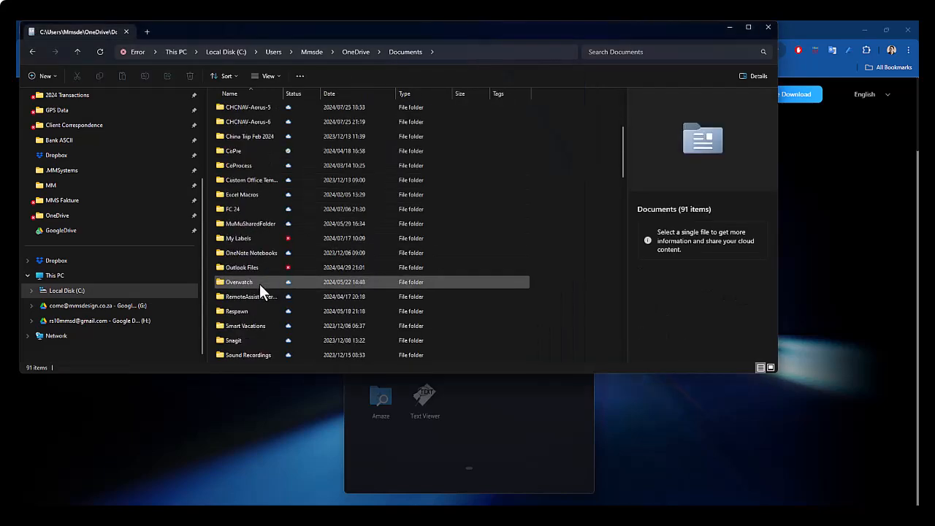
pyautogui.scroll(-3)
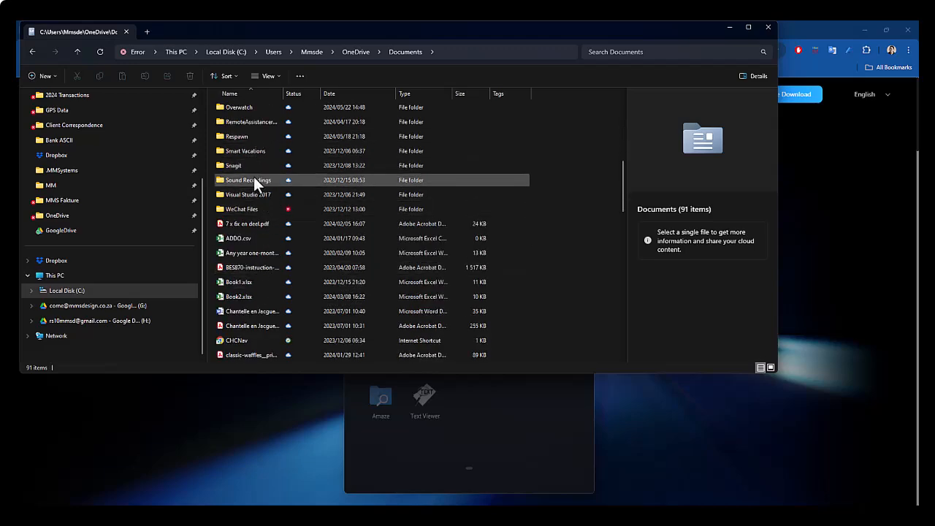
pyautogui.scroll(3)
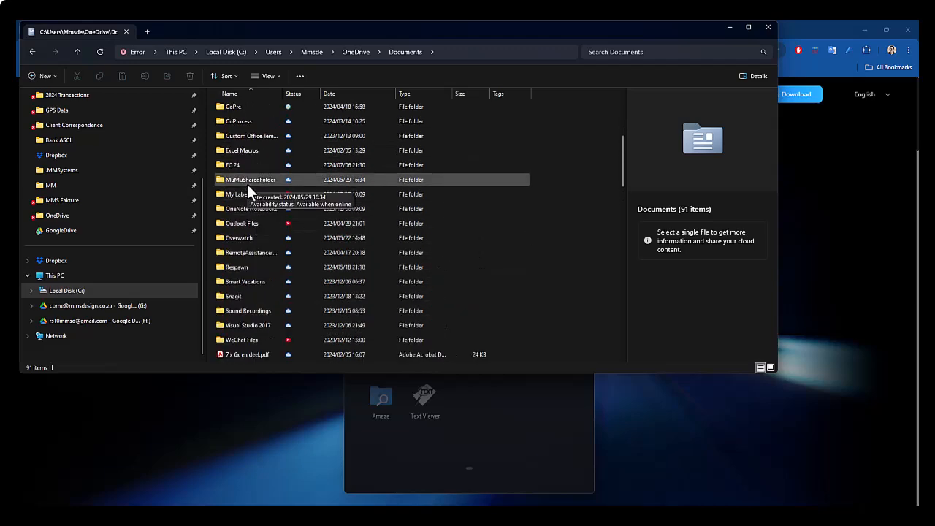
pyautogui.doubleClick(250, 178)
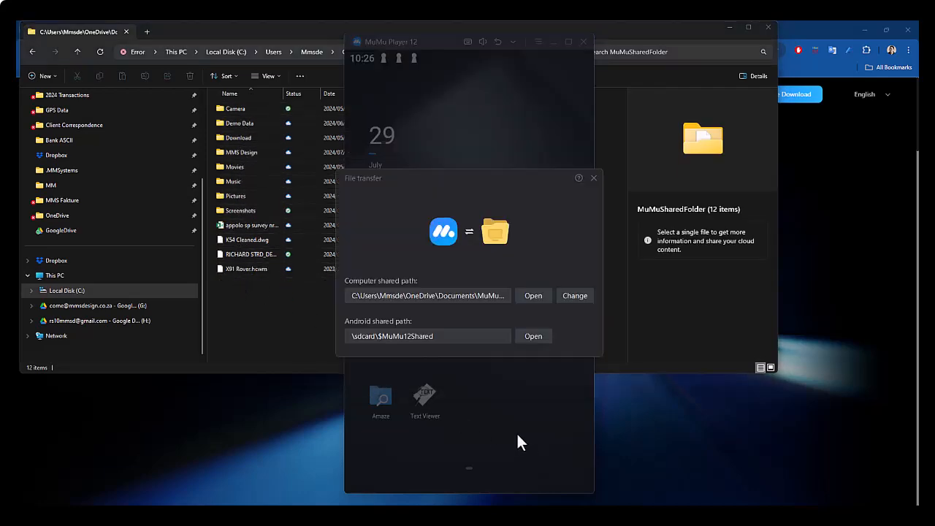
# Launch the Android Files app and browse the $MuMu12Shared storage location
pyautogui.click(593, 178)
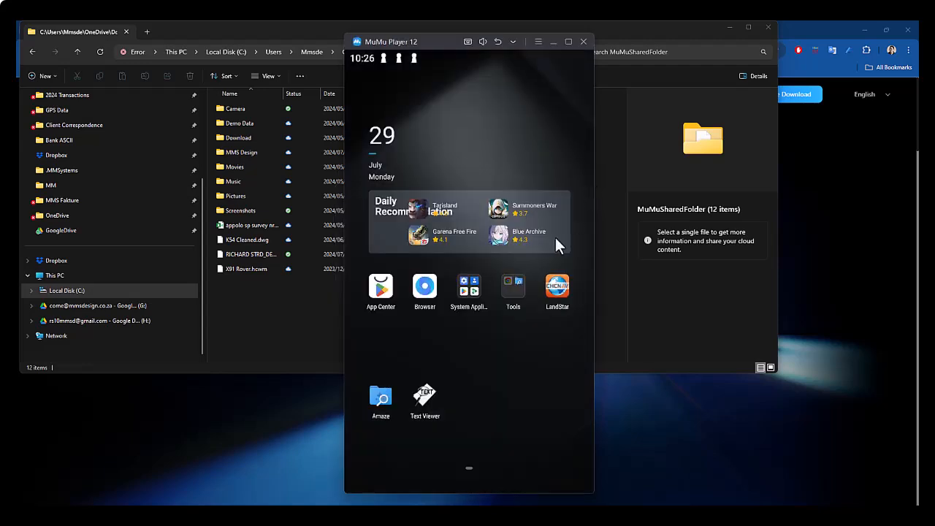
pyautogui.click(468, 289)
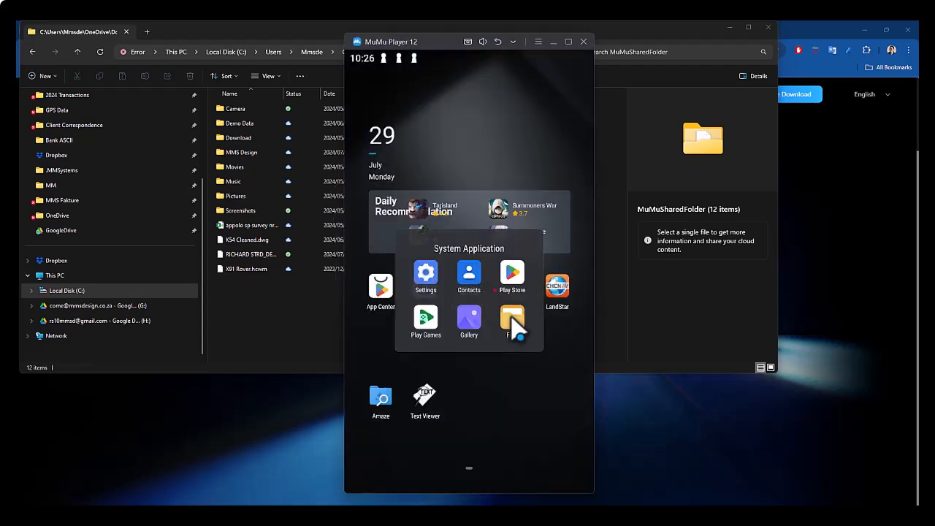
pyautogui.click(511, 318)
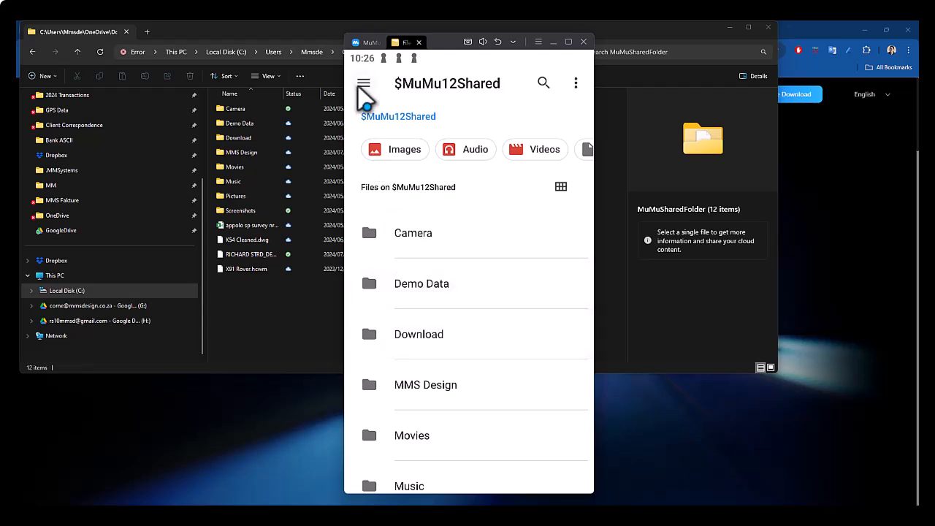
pyautogui.click(364, 81)
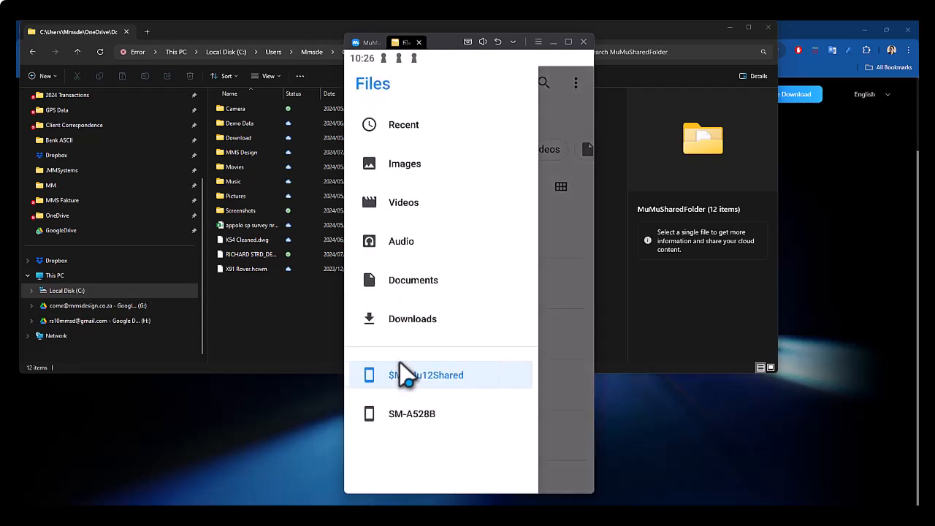
pyautogui.click(426, 374)
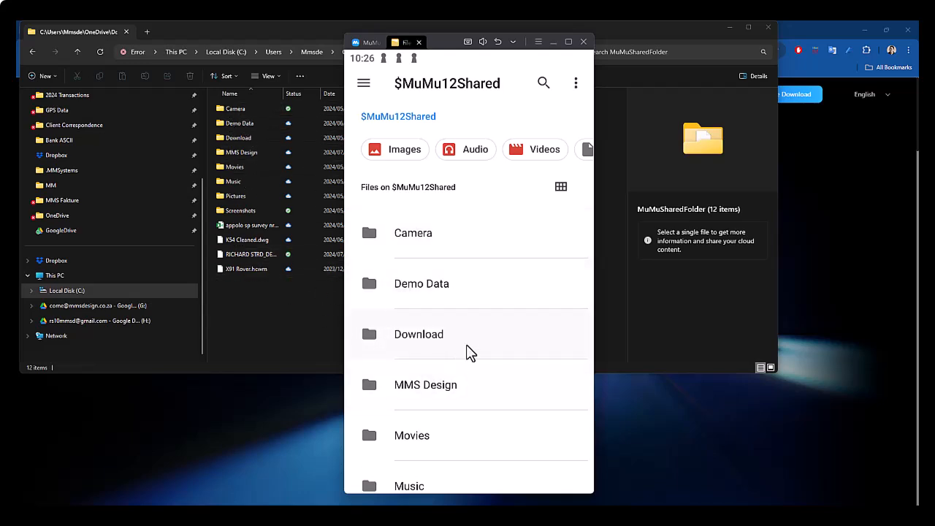
# Open MMS Design's Utilities folder listing the LandStar-8.1.0.20240411.apk installer
pyautogui.scroll(-3)
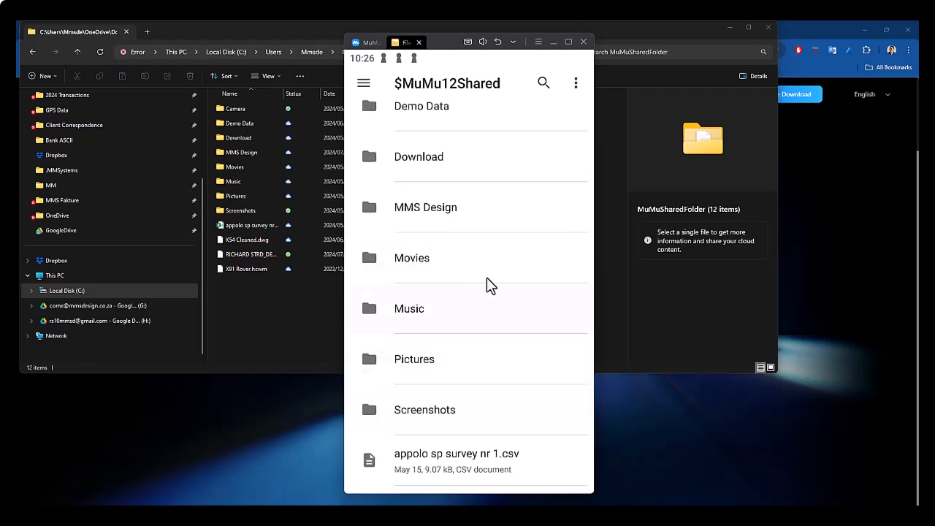
pyautogui.moveTo(456, 383)
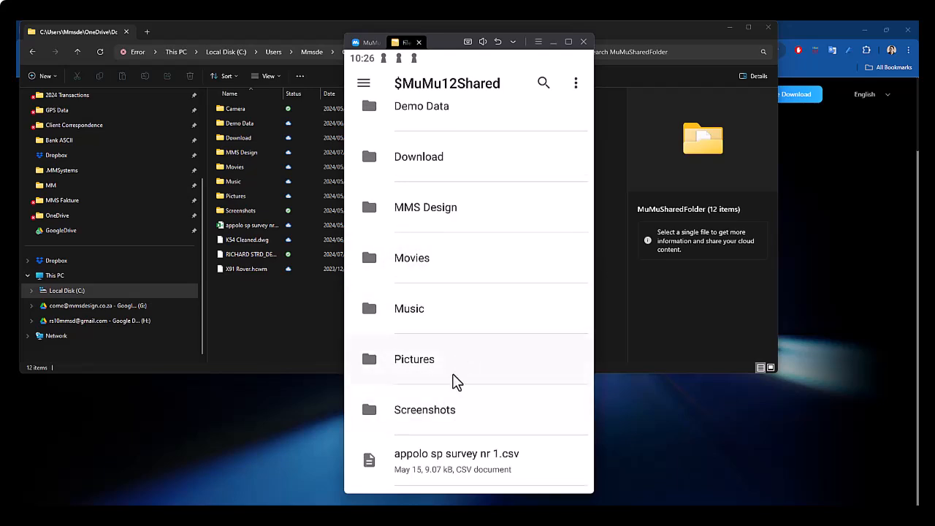
pyautogui.click(425, 207)
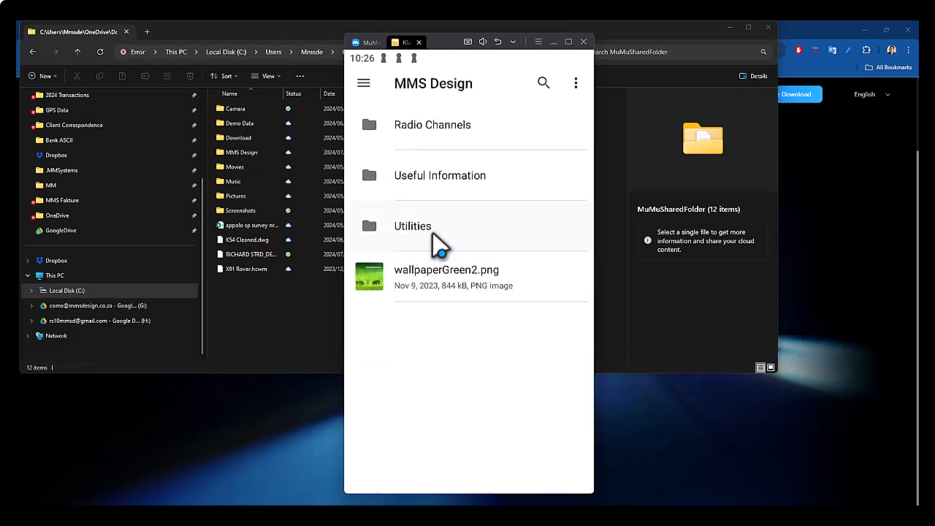
pyautogui.click(411, 225)
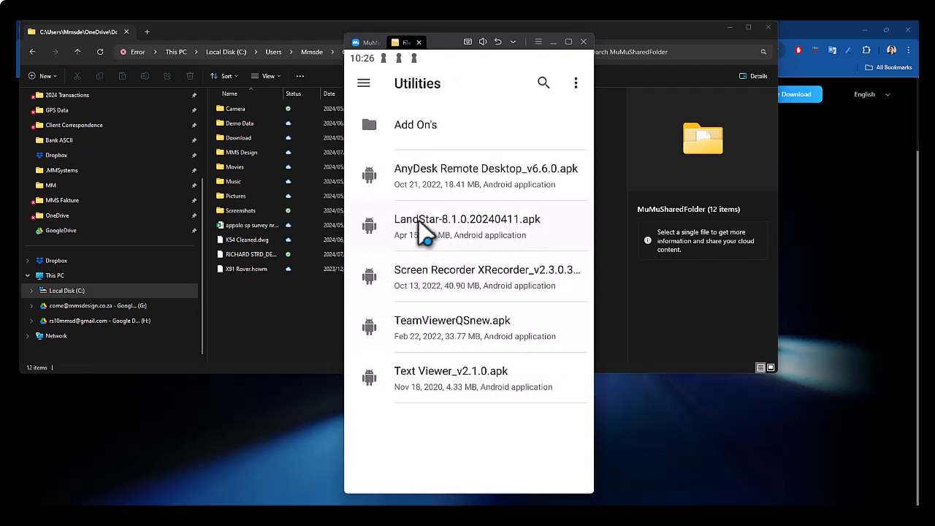
pyautogui.moveTo(533, 246)
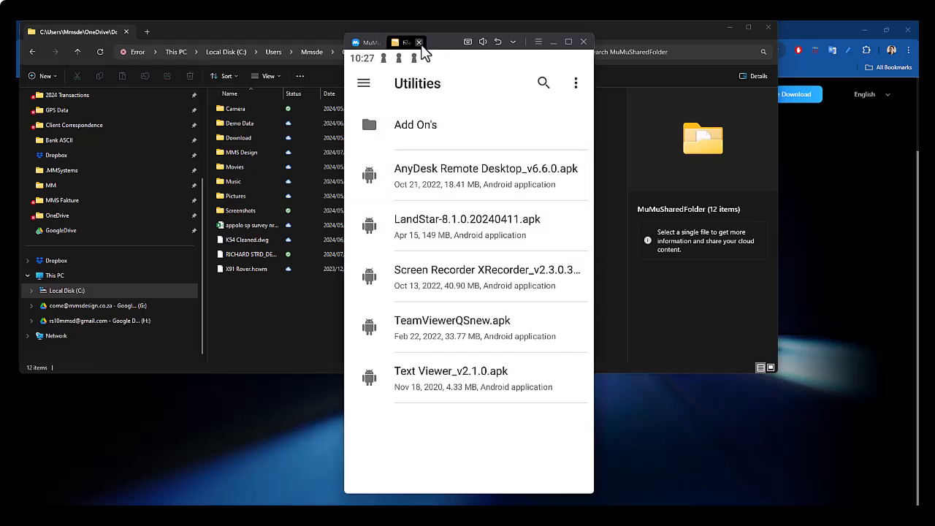
# Close the Files app and launch LandStar 8 to its Config page in simulation mode
pyautogui.click(406, 41)
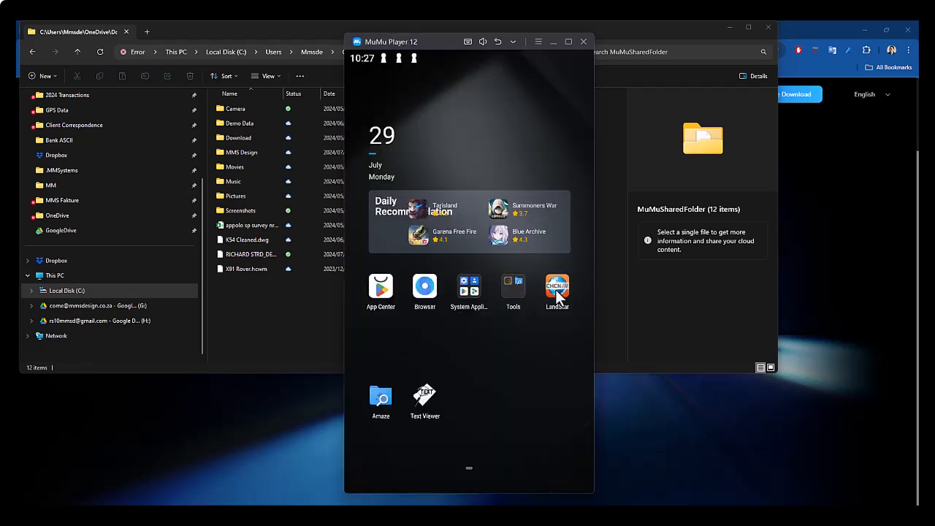
pyautogui.click(556, 289)
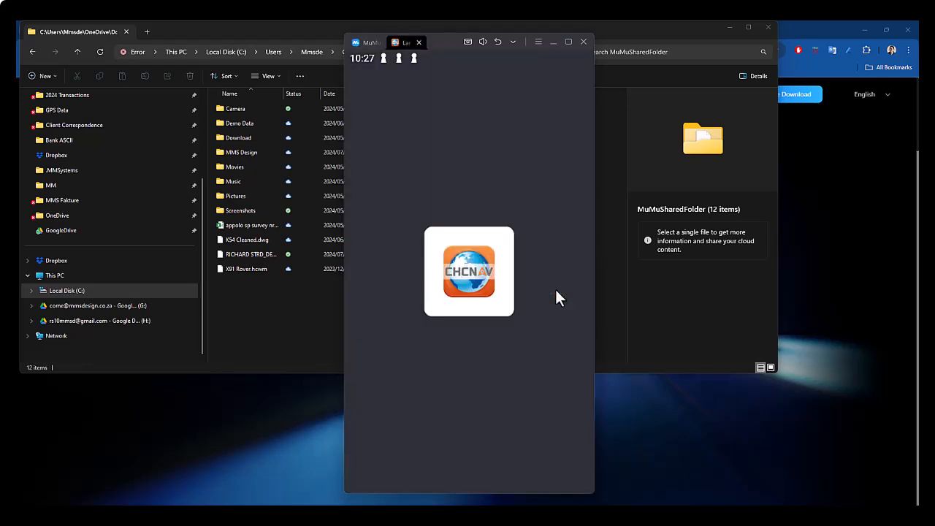
pyautogui.click(467, 270)
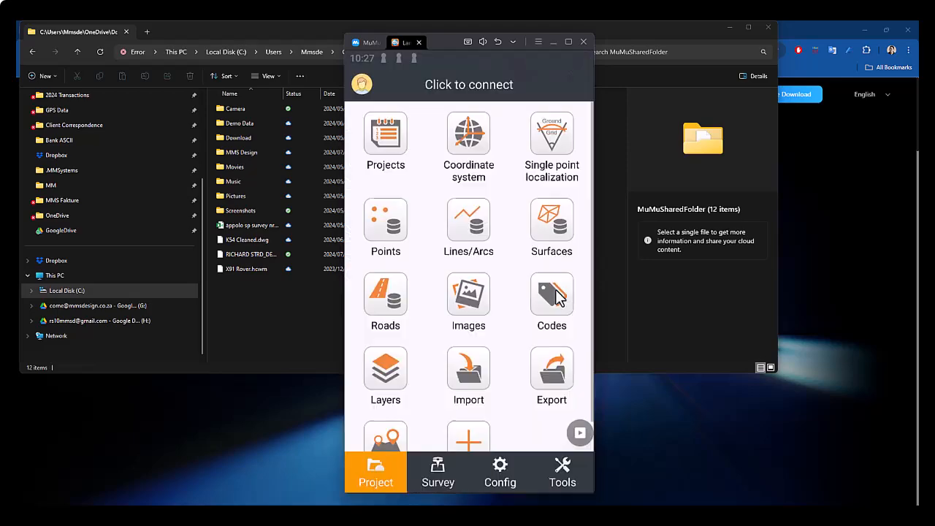
pyautogui.click(499, 470)
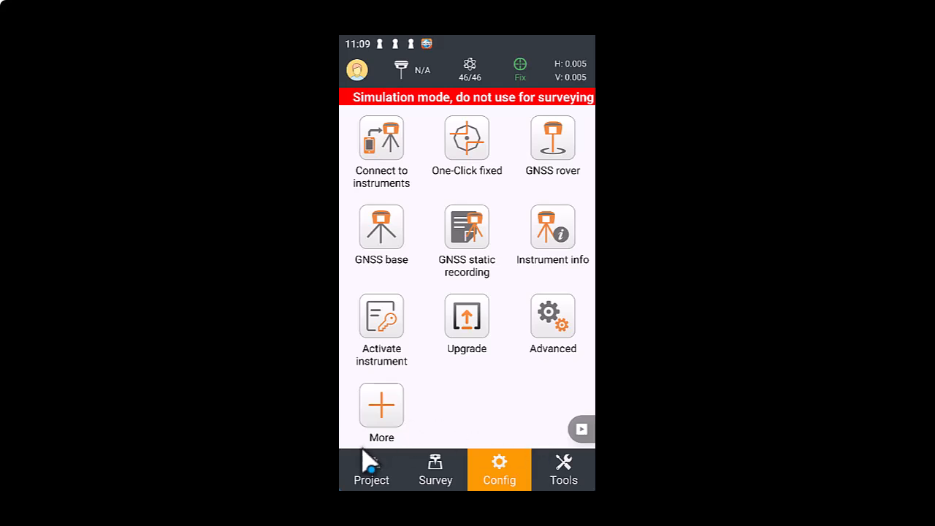
# Create a new project named abc with RoadExample as its reference project
pyautogui.click(371, 470)
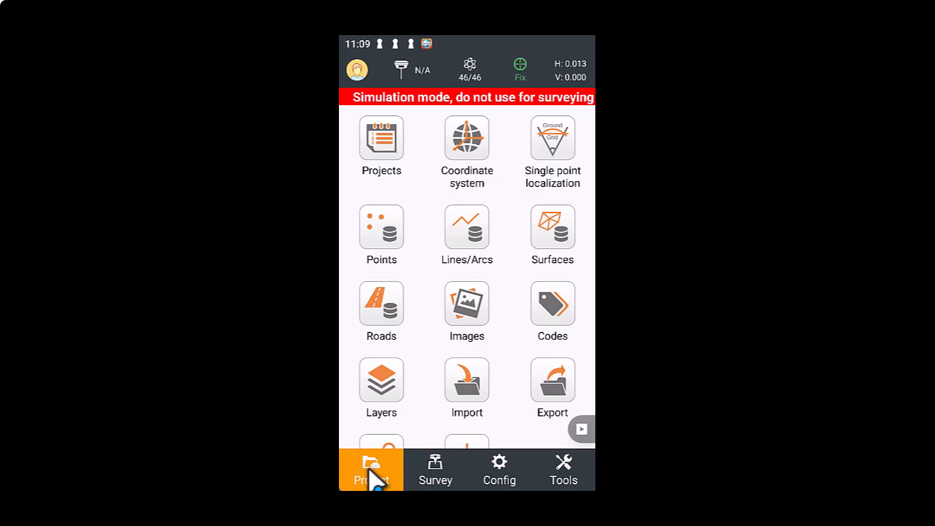
pyautogui.moveTo(383, 119)
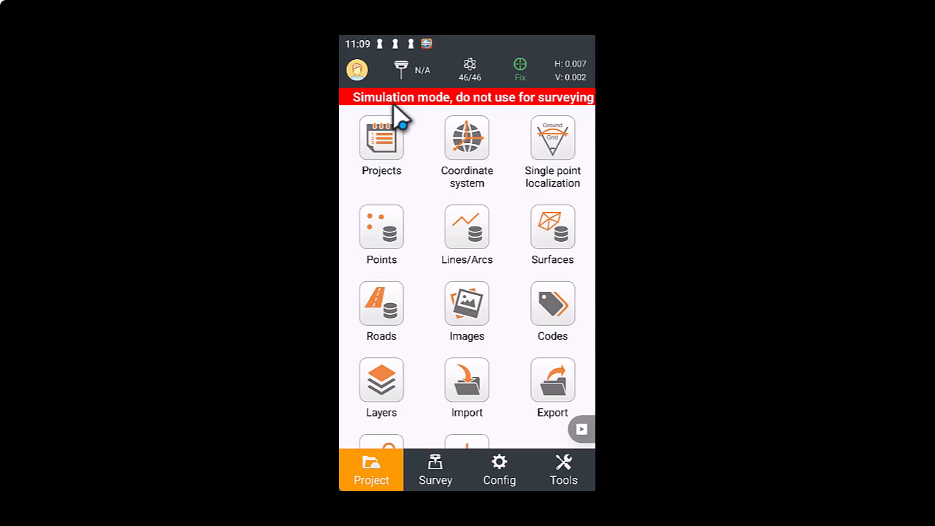
pyautogui.click(380, 137)
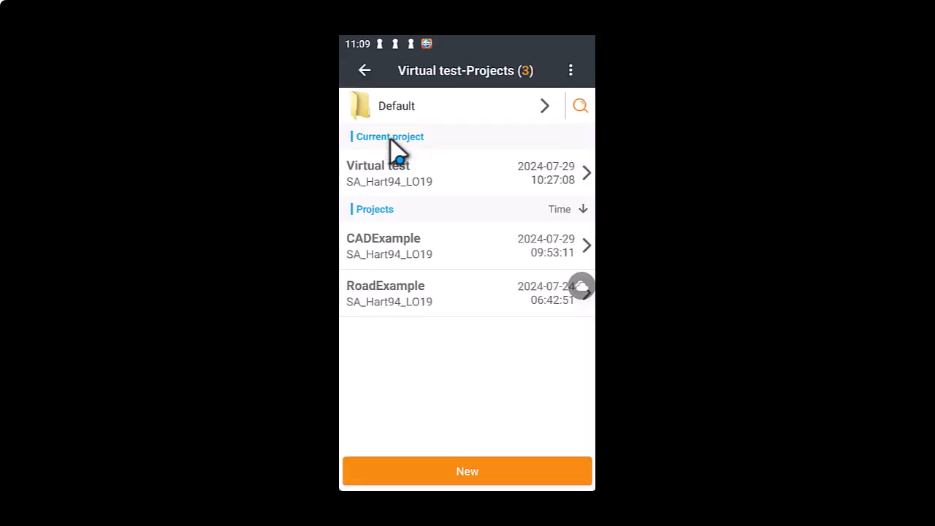
pyautogui.click(467, 470)
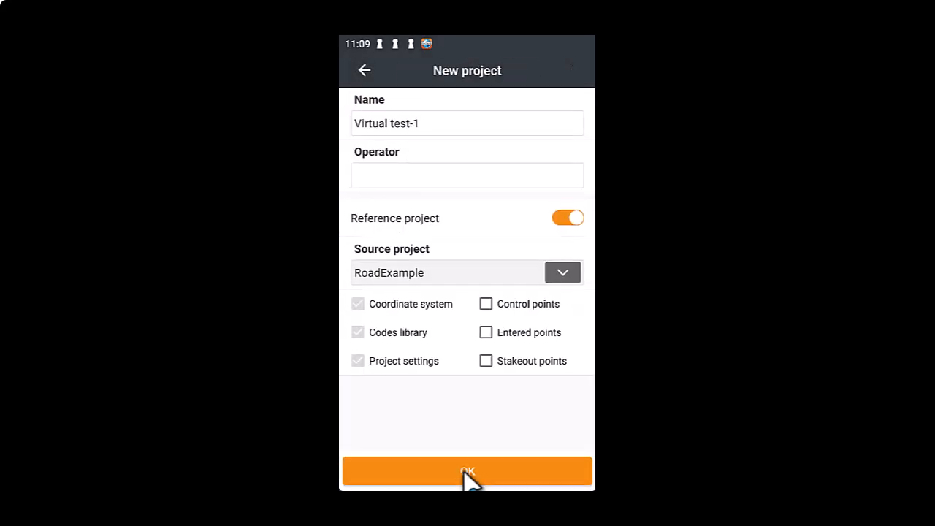
pyautogui.click(467, 122)
pyautogui.write('abc')
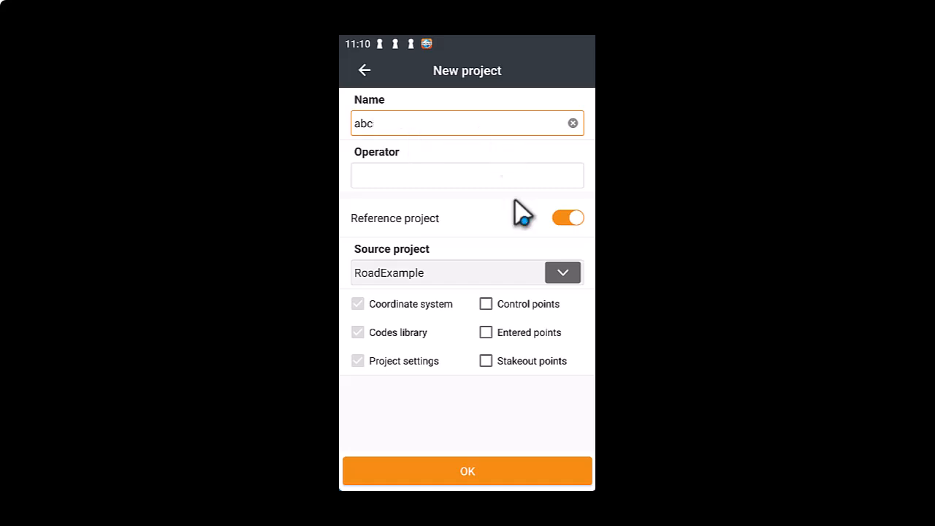
pyautogui.click(467, 470)
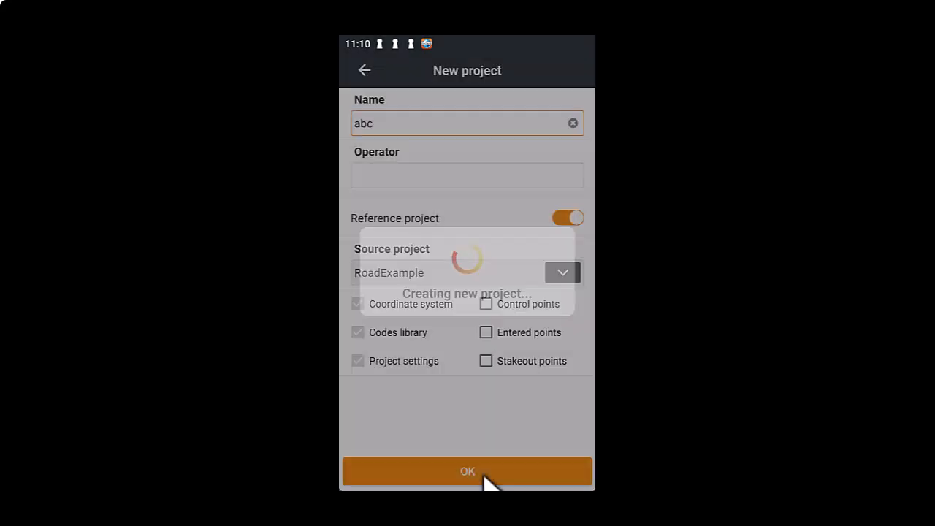
pyautogui.click(468, 470)
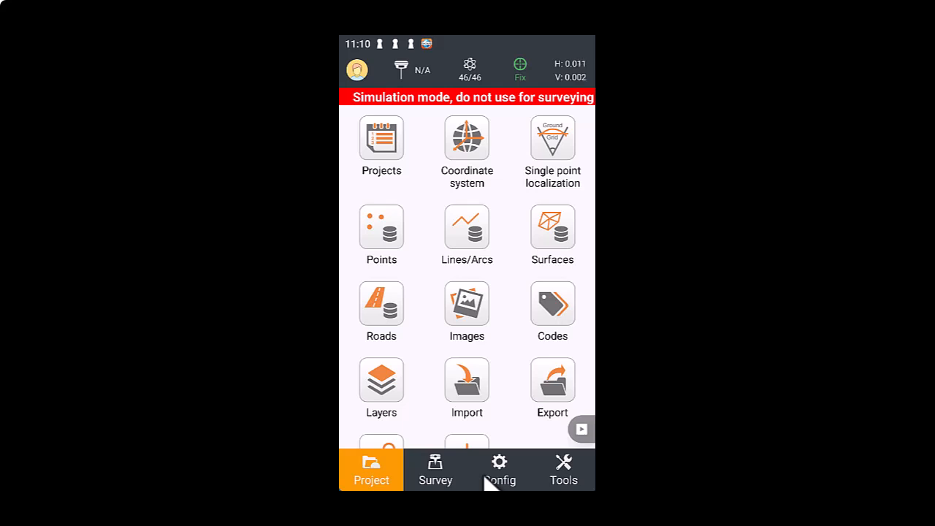
# Connect to a Simulation-type CHC receiver at 33° S, 19° E, 150 m and return to Config
pyautogui.click(499, 470)
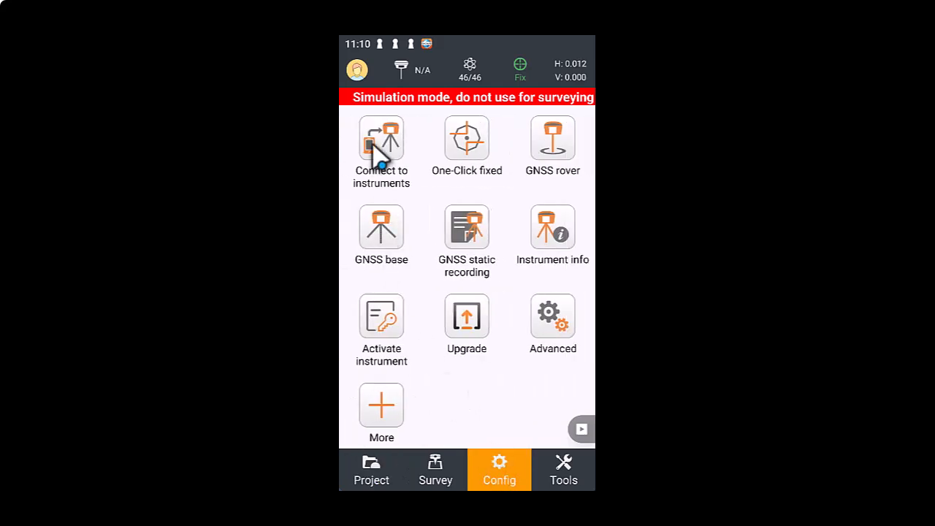
pyautogui.click(381, 138)
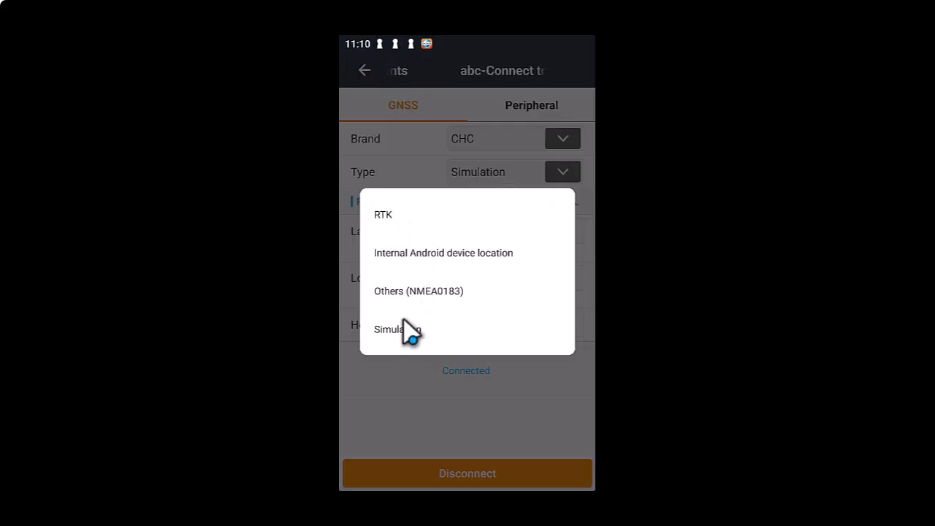
pyautogui.click(397, 330)
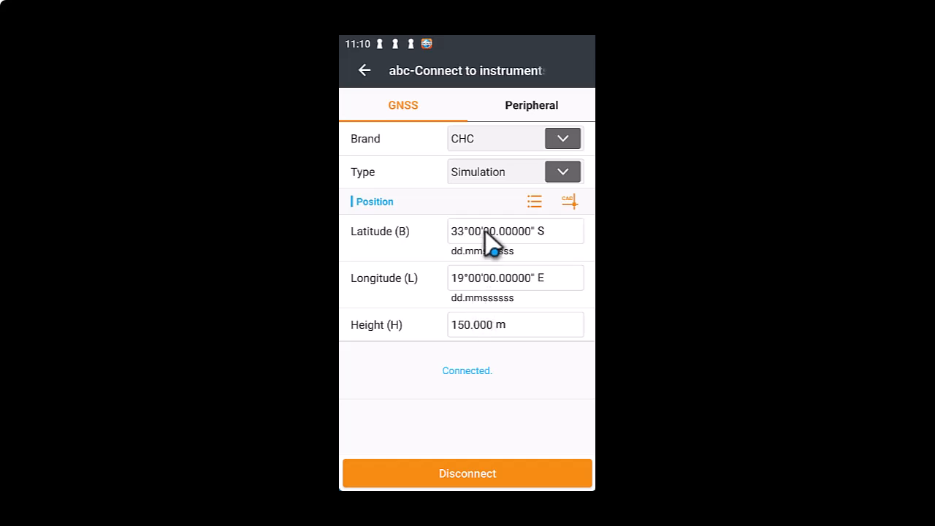
pyautogui.moveTo(552, 227)
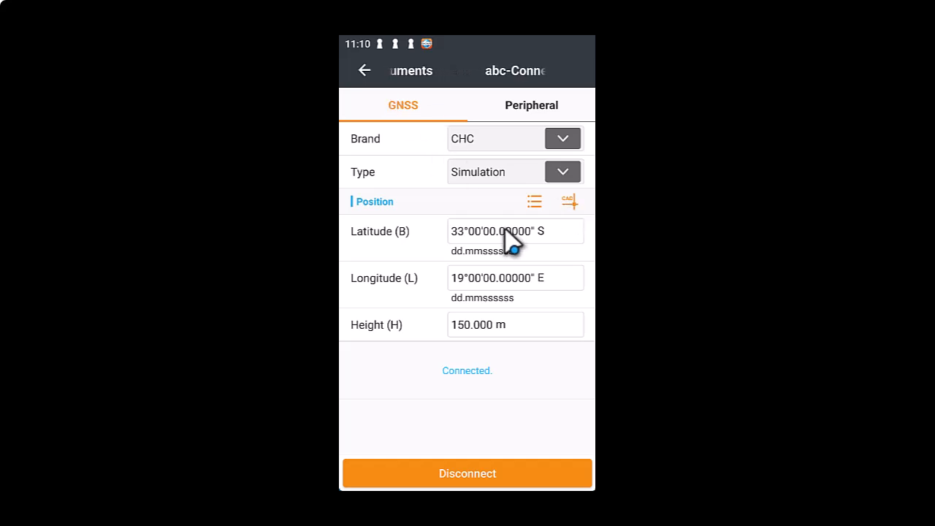
pyautogui.moveTo(372, 129)
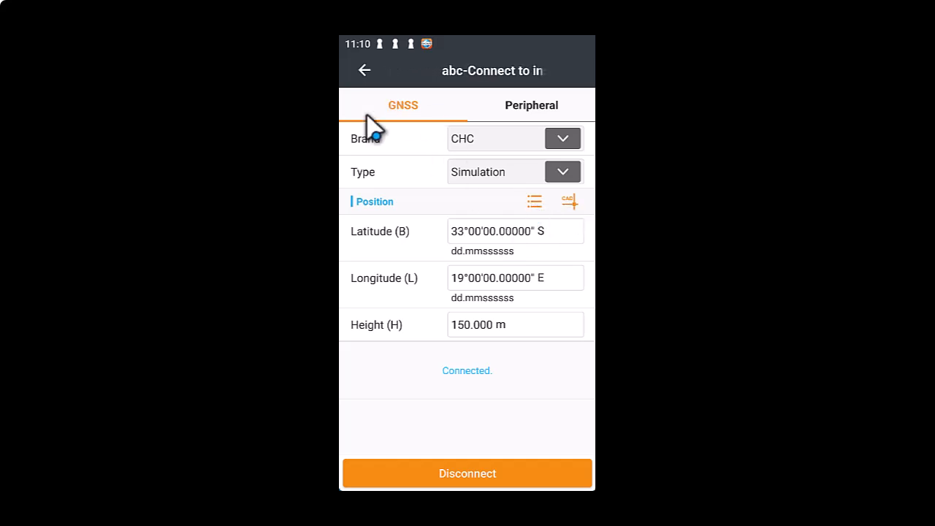
pyautogui.click(365, 70)
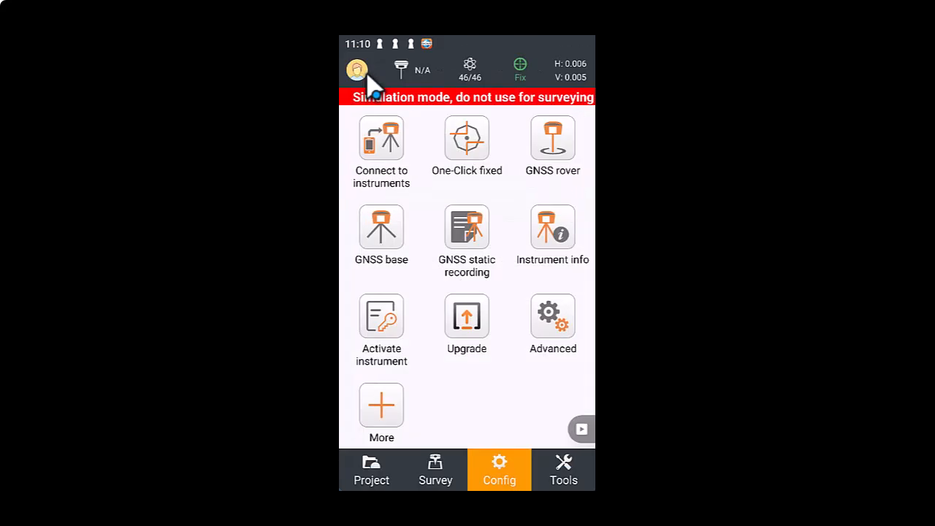
pyautogui.moveTo(494, 347)
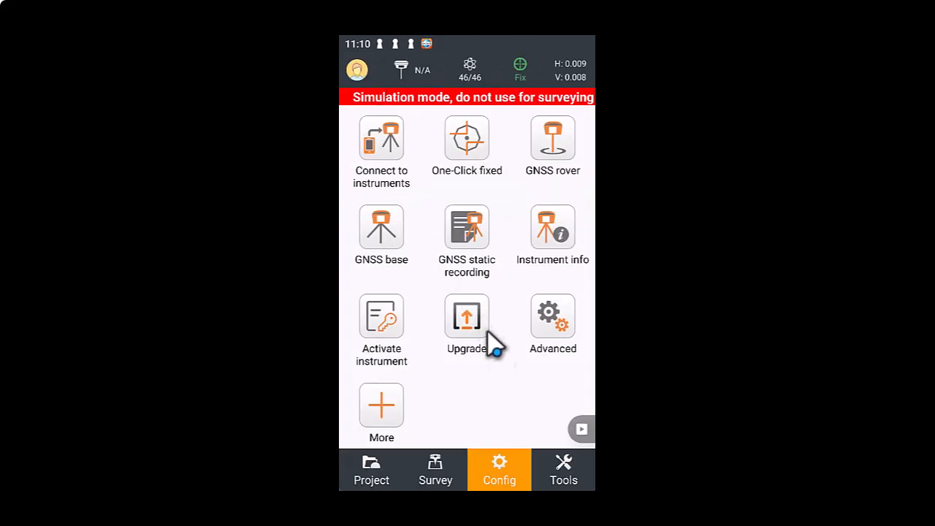
# Import RICHARD STRD_DEMO.dwg as a DXF\DWG file into project abc
pyautogui.click(371, 471)
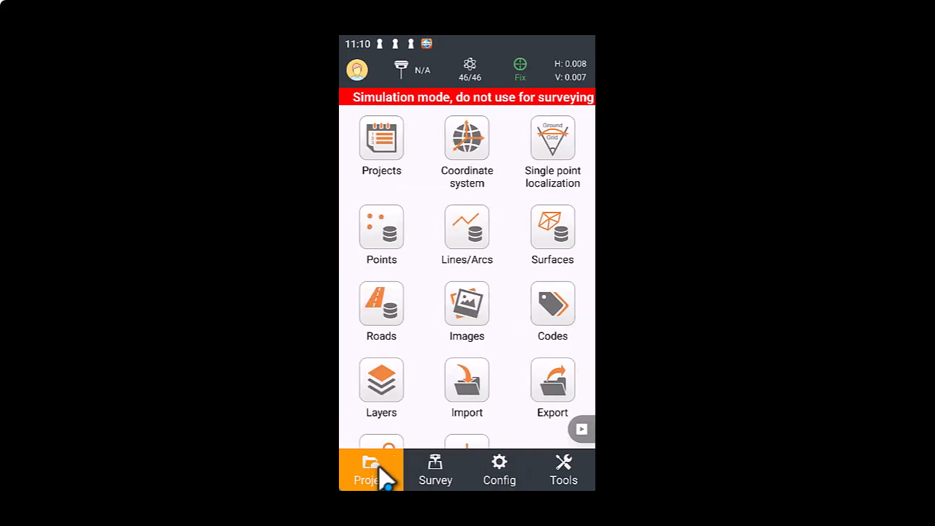
pyautogui.moveTo(466, 387)
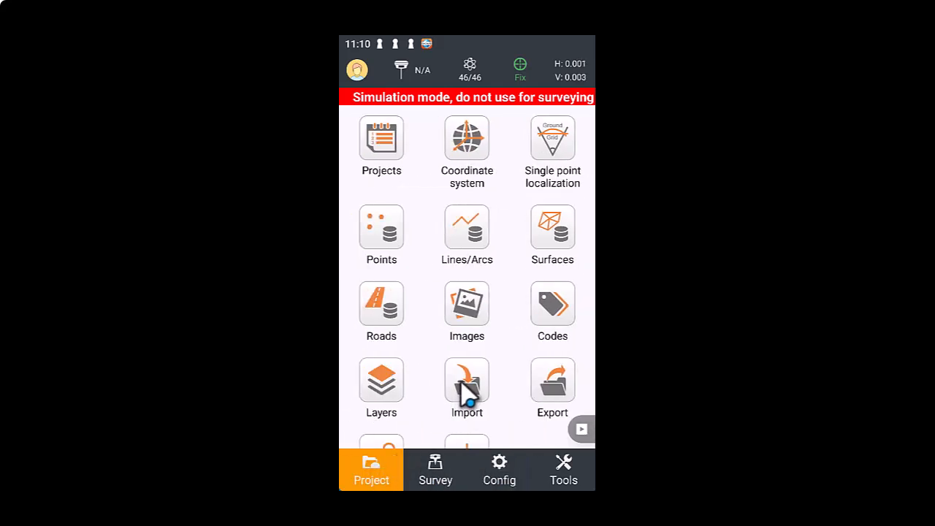
pyautogui.click(466, 379)
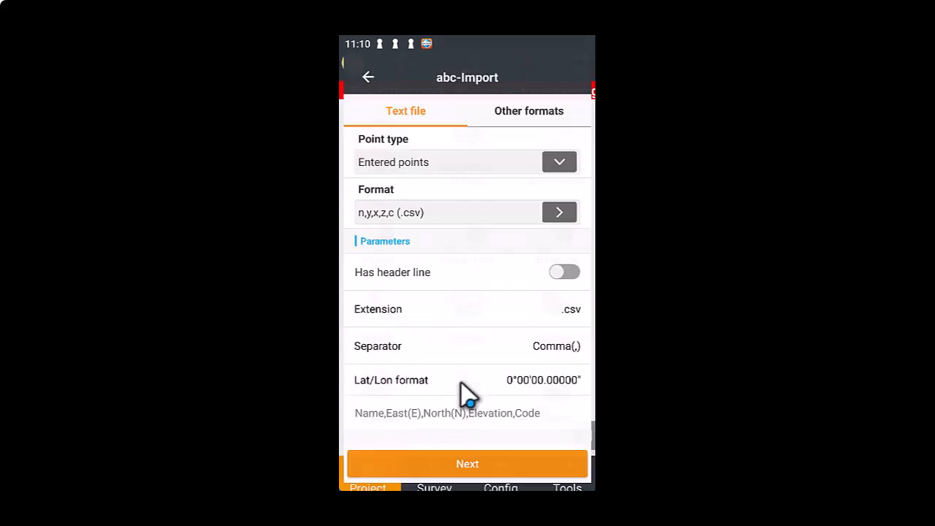
pyautogui.click(529, 111)
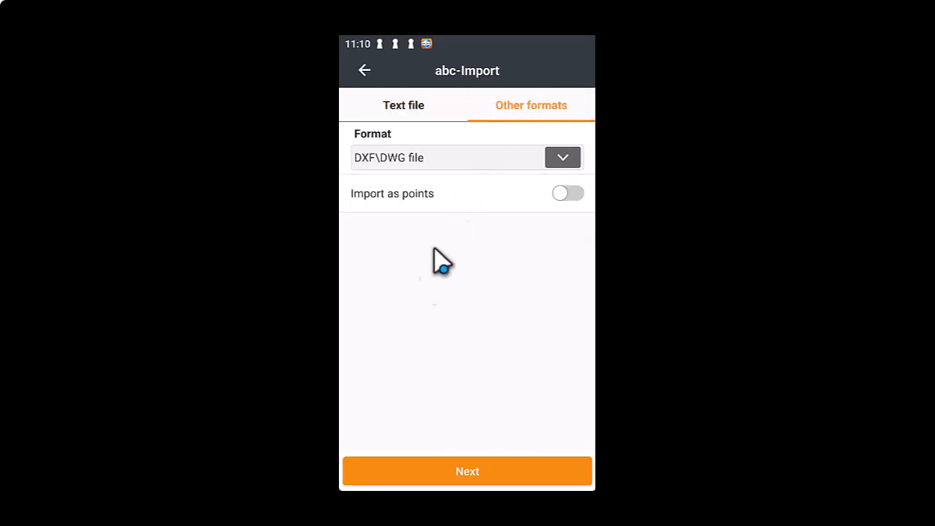
pyautogui.click(468, 470)
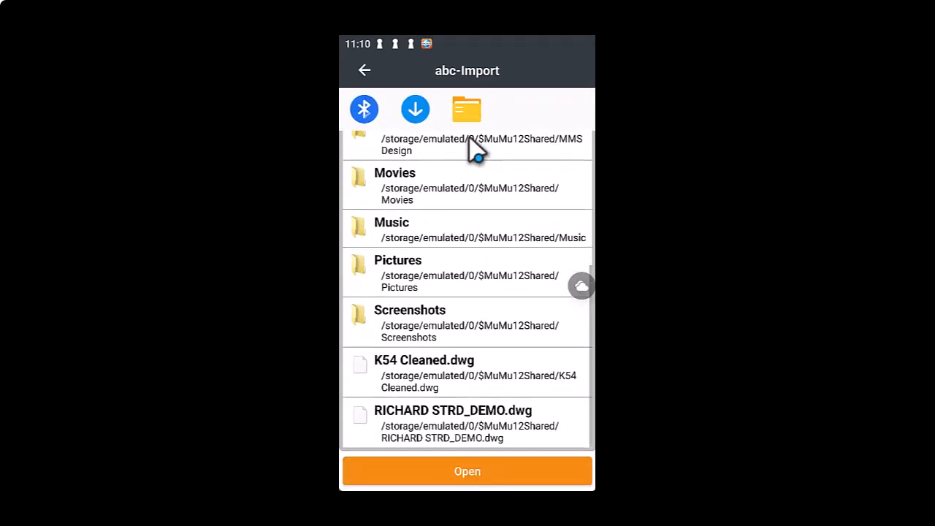
pyautogui.click(453, 423)
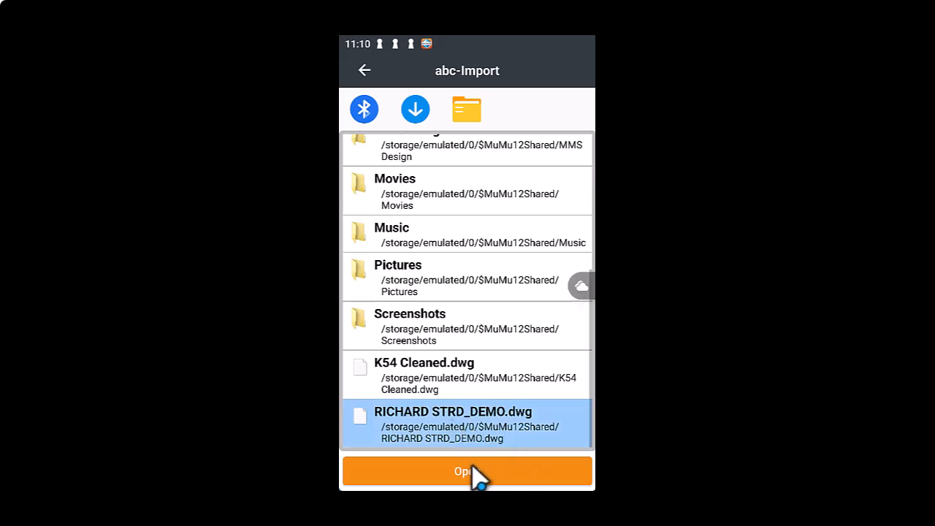
pyautogui.click(467, 470)
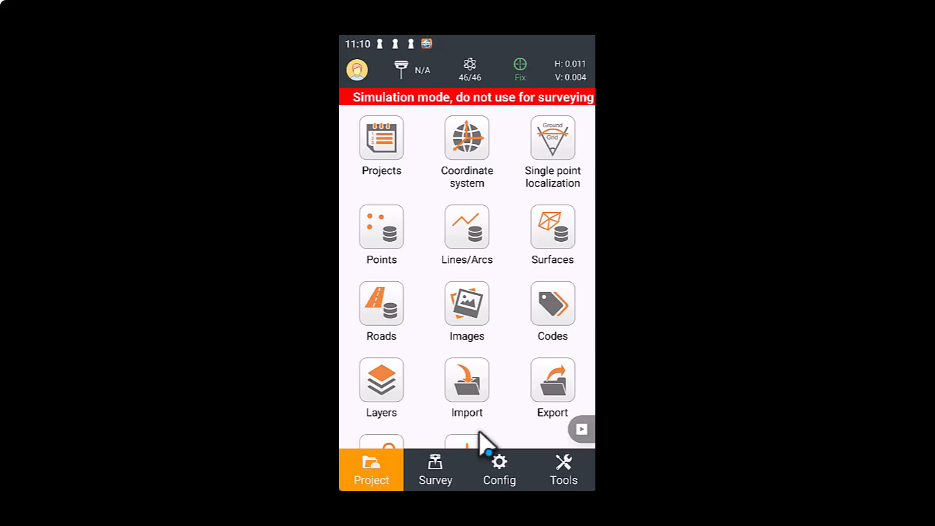
pyautogui.moveTo(465, 473)
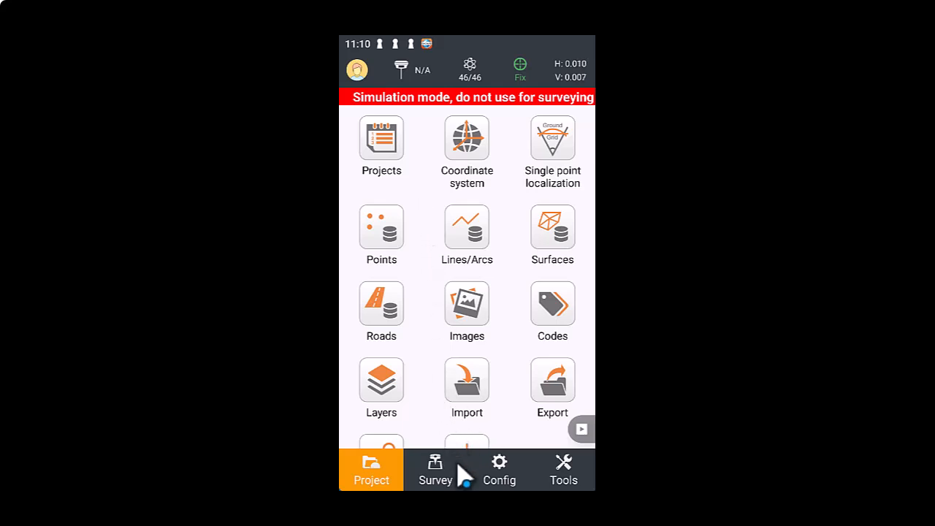
# Start picking the simulated position from the drawing and show the imported map files
pyautogui.click(499, 470)
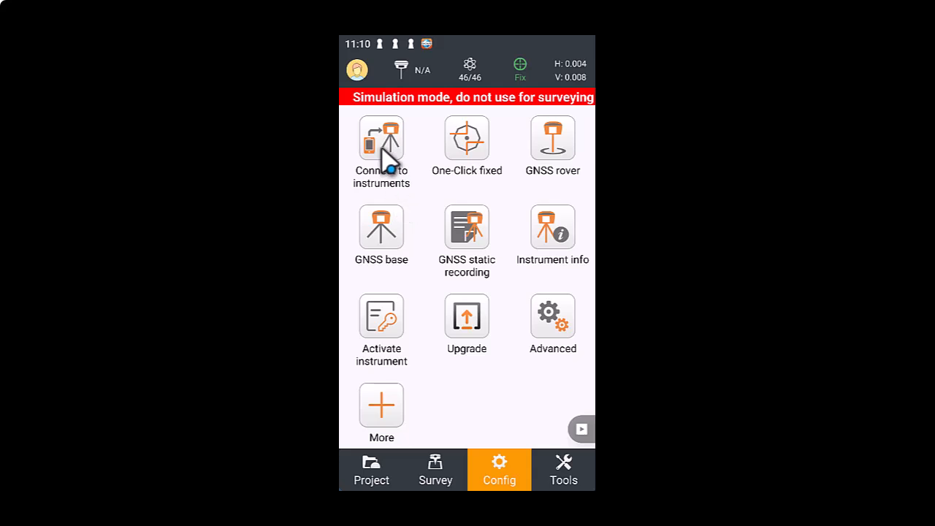
pyautogui.click(380, 137)
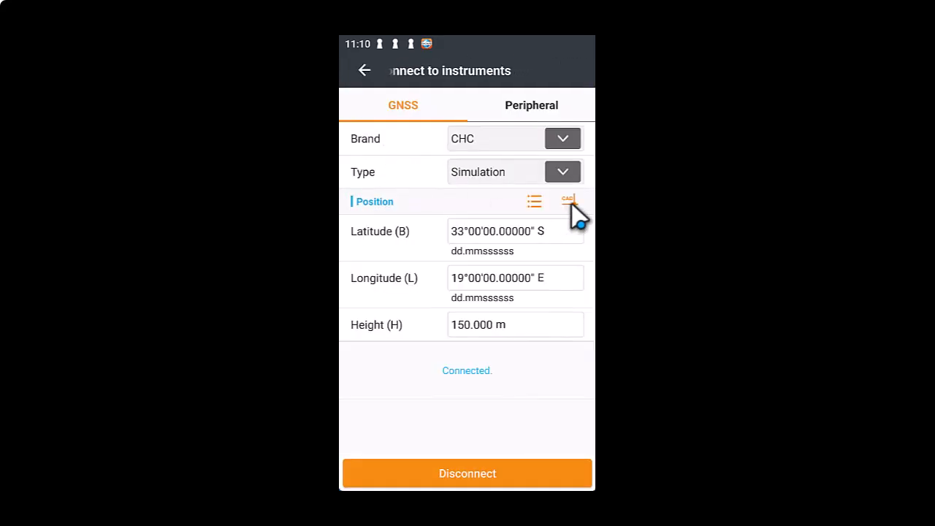
pyautogui.click(569, 202)
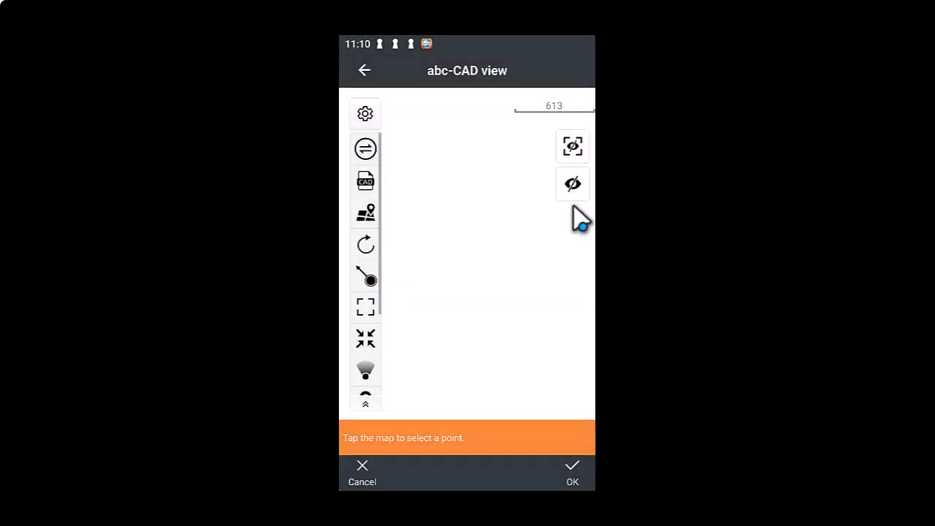
pyautogui.moveTo(376, 307)
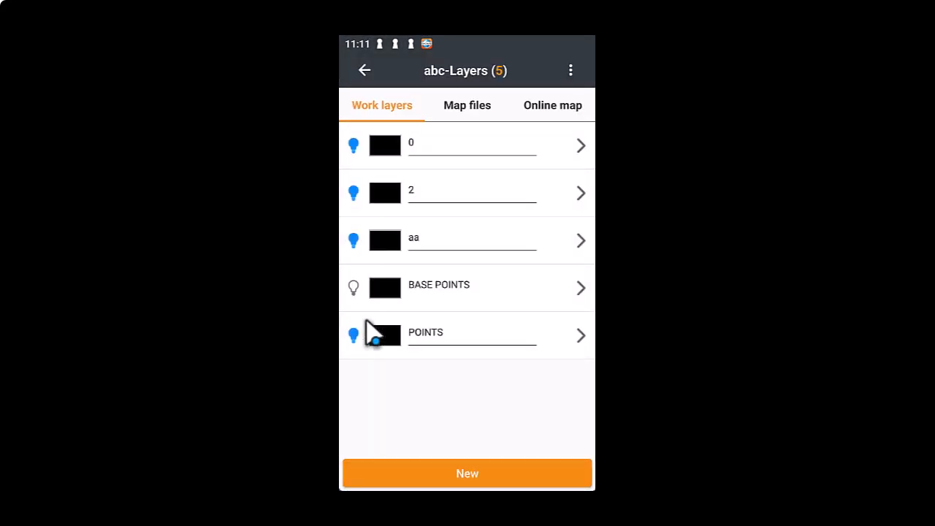
pyautogui.click(467, 105)
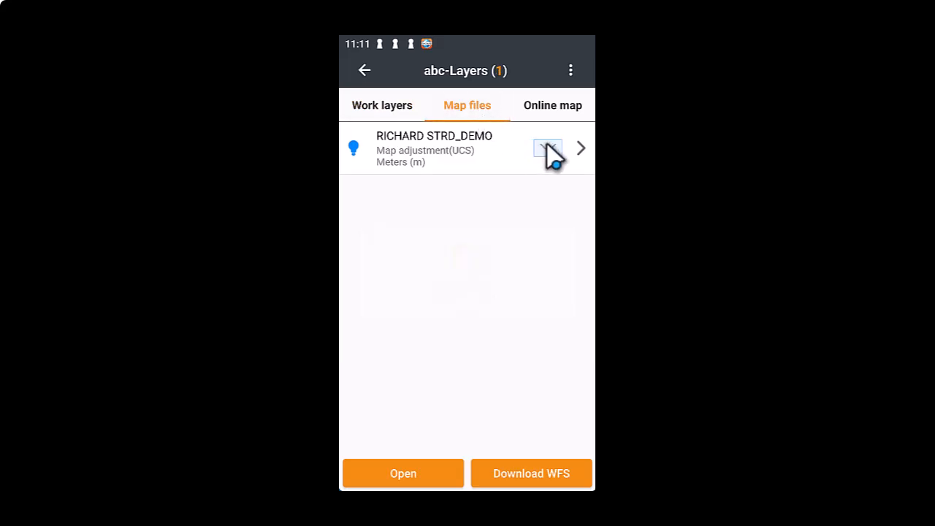
# Hide the ENG_DESIGN layer and confirm the picked point at 34°09'06.78284" S, 18°51'31.20742" E
pyautogui.click(546, 148)
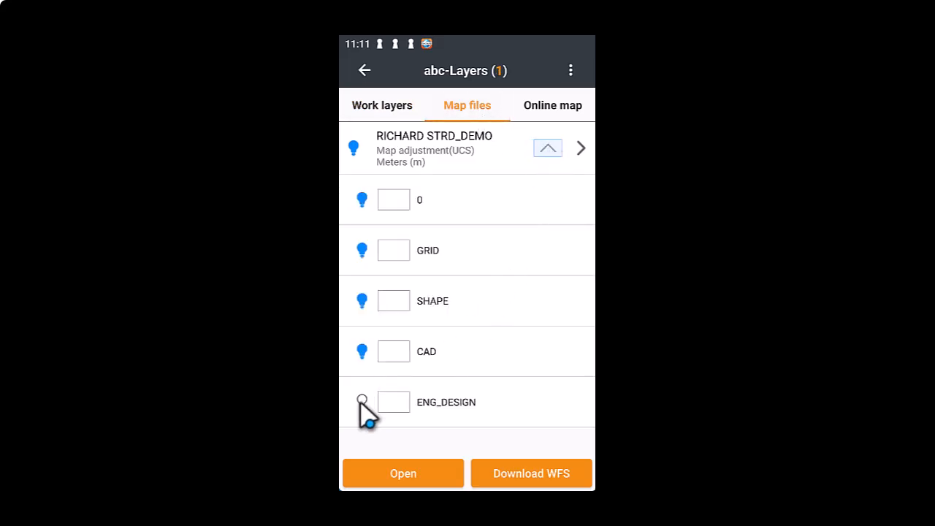
pyautogui.click(362, 402)
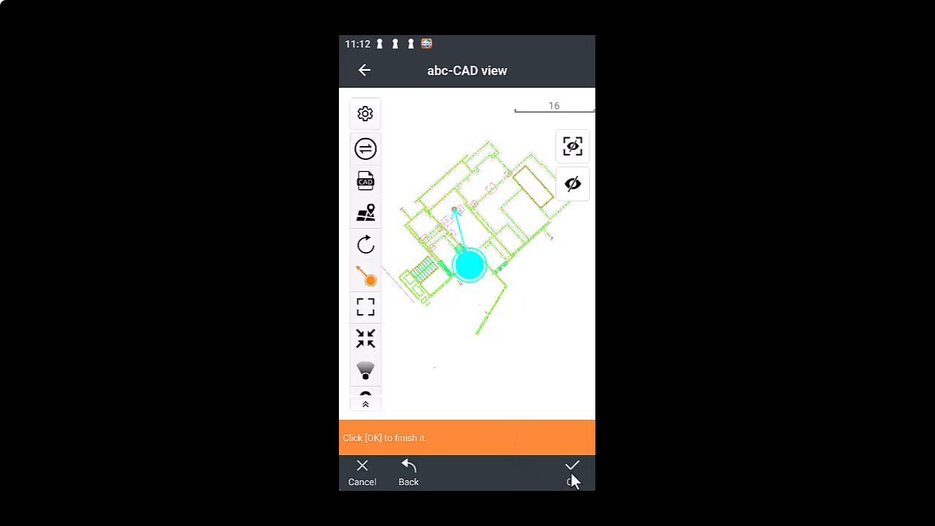
pyautogui.click(572, 470)
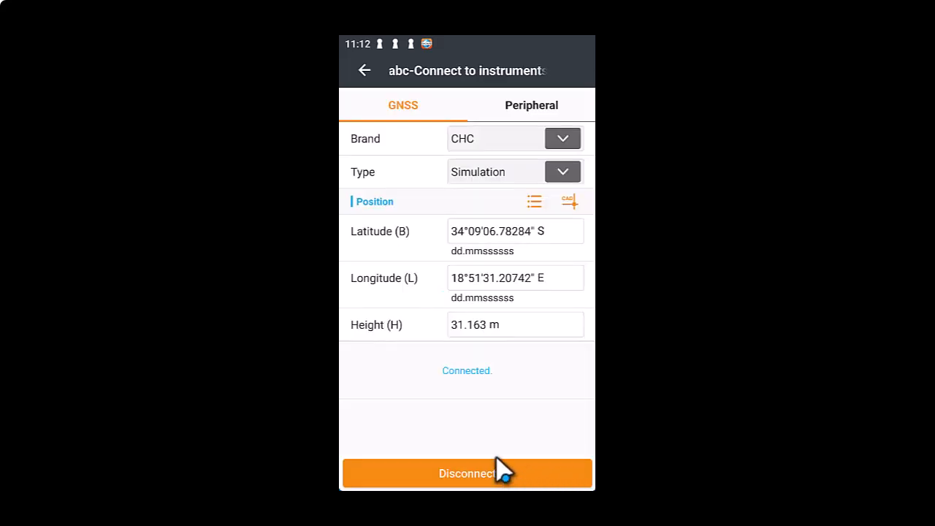
# Disconnect and reconnect the simulated receiver to apply the new picked position
pyautogui.click(467, 473)
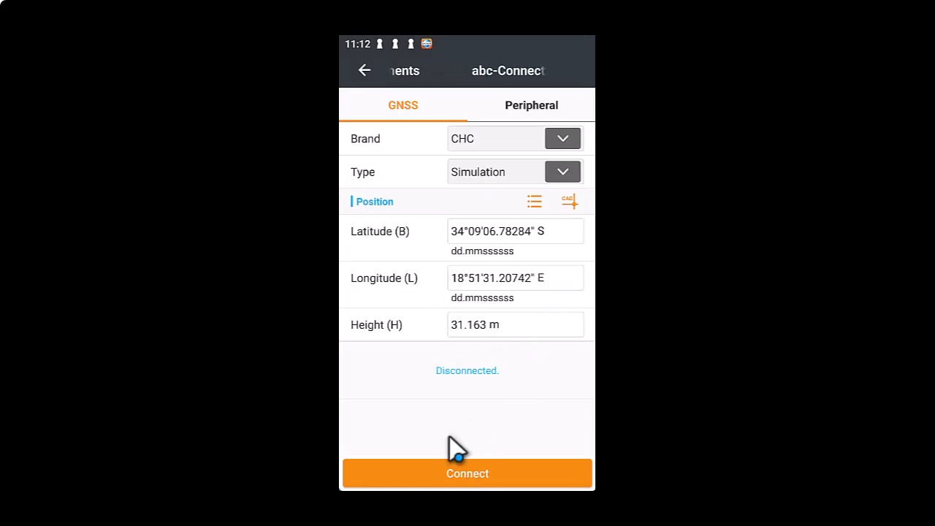
pyautogui.click(468, 474)
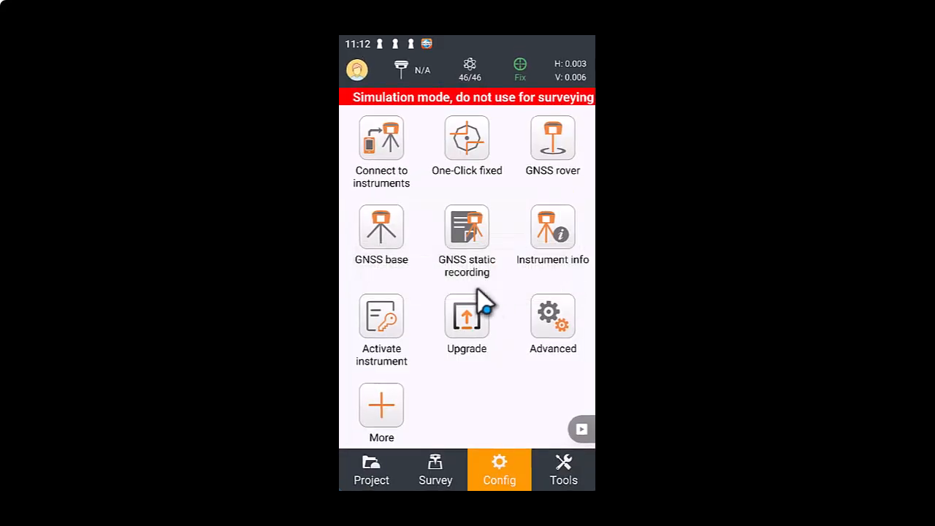
# Start Map survey over the CAD drawing around the GNSS dot and review Quality: Fix, 46/46 satellites, 0.008 m
pyautogui.click(435, 470)
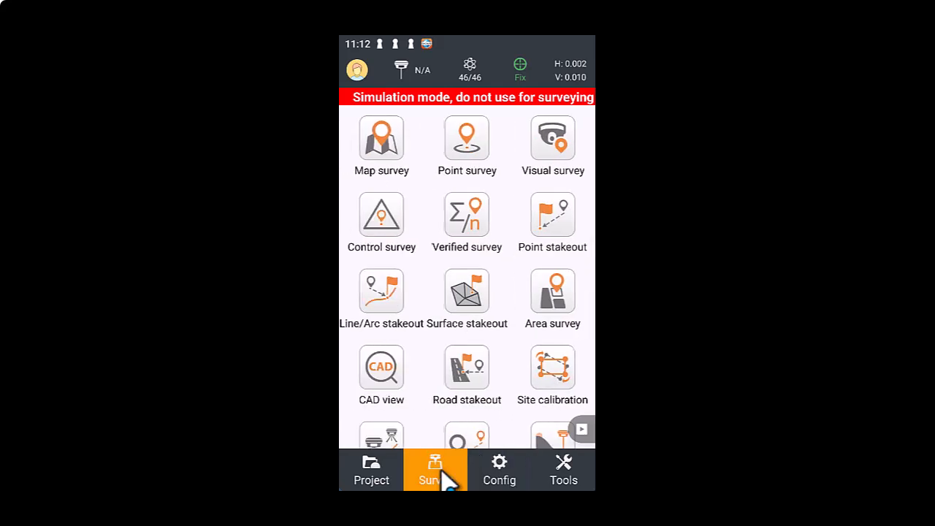
pyautogui.click(468, 138)
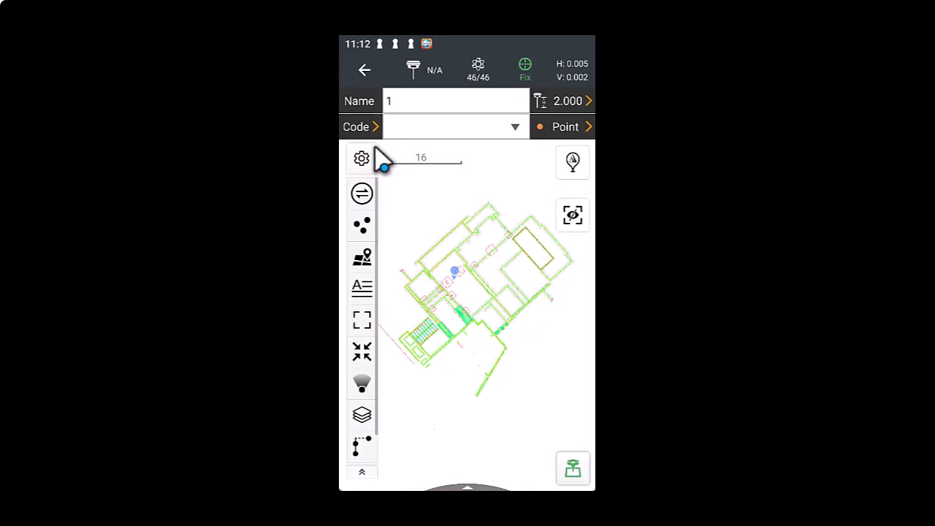
pyautogui.moveTo(460, 289)
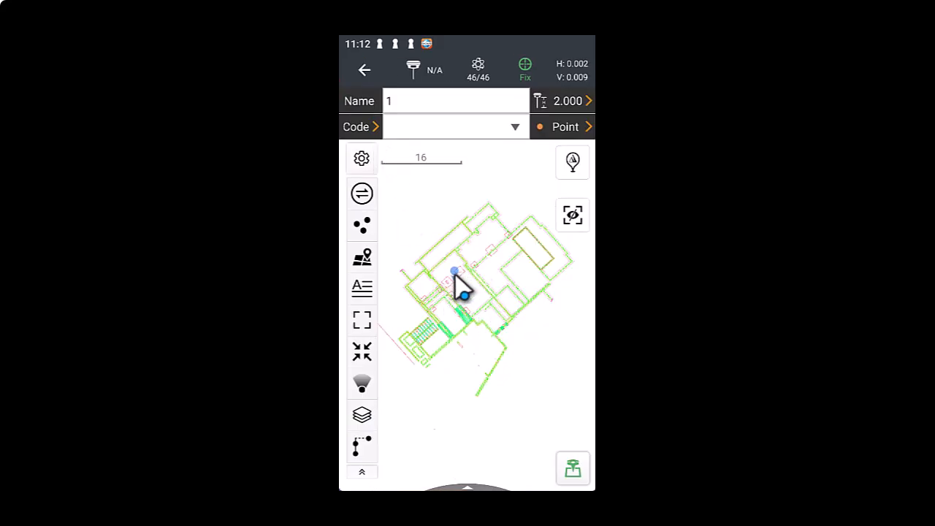
pyautogui.moveTo(460, 289); pyautogui.dragTo(456, 321)
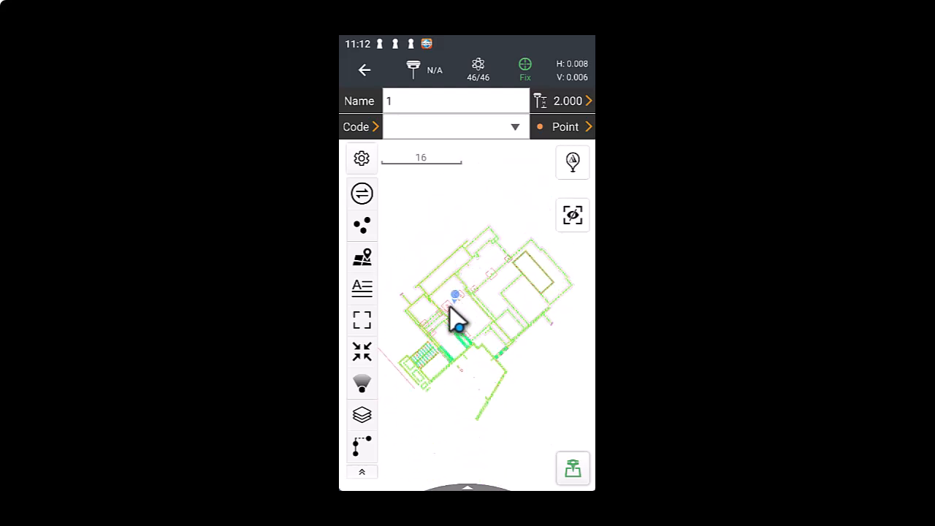
pyautogui.click(363, 351)
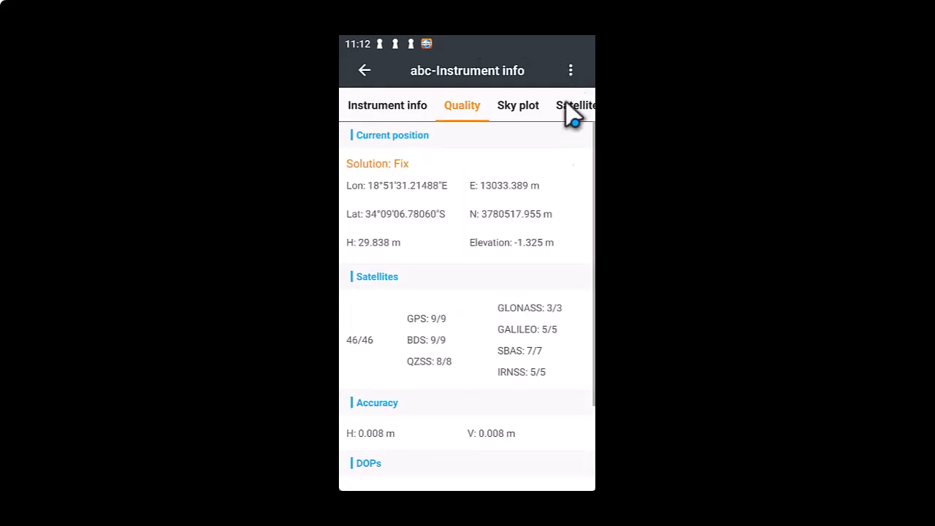
pyautogui.moveTo(438, 241)
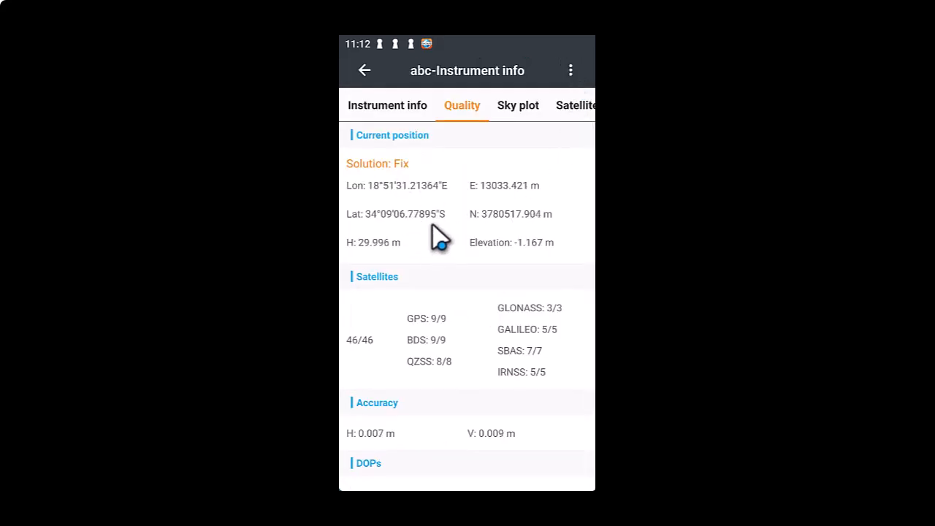